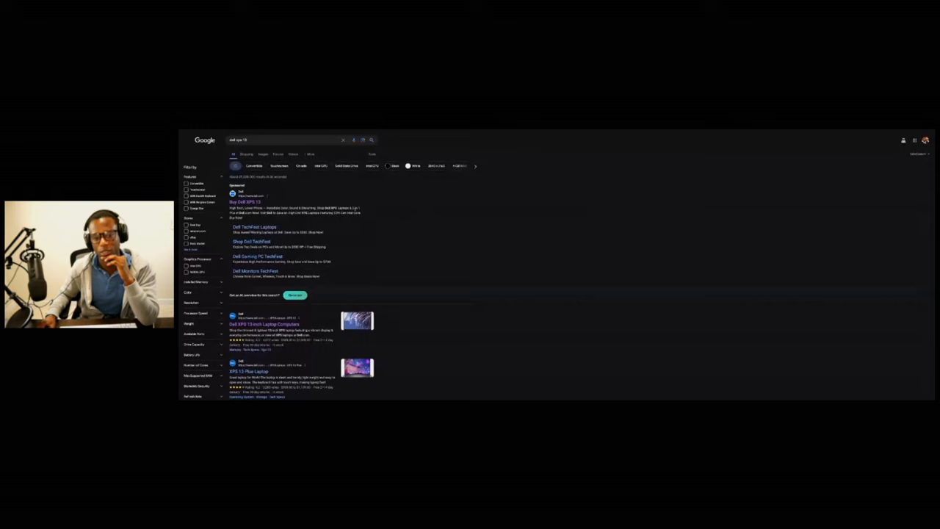
mouse_move(382, 220)
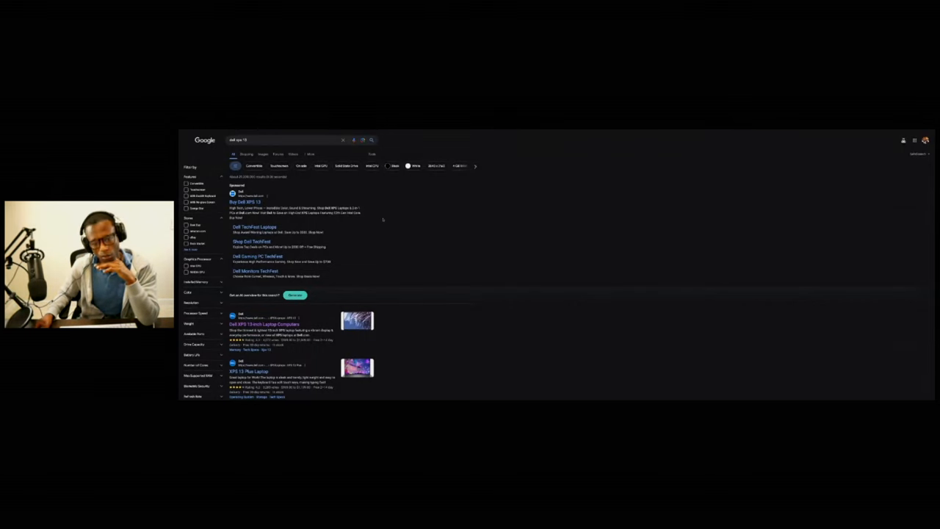
Open the Dell XPS 13 product page and review the $999.99 build's configuration options
click(264, 325)
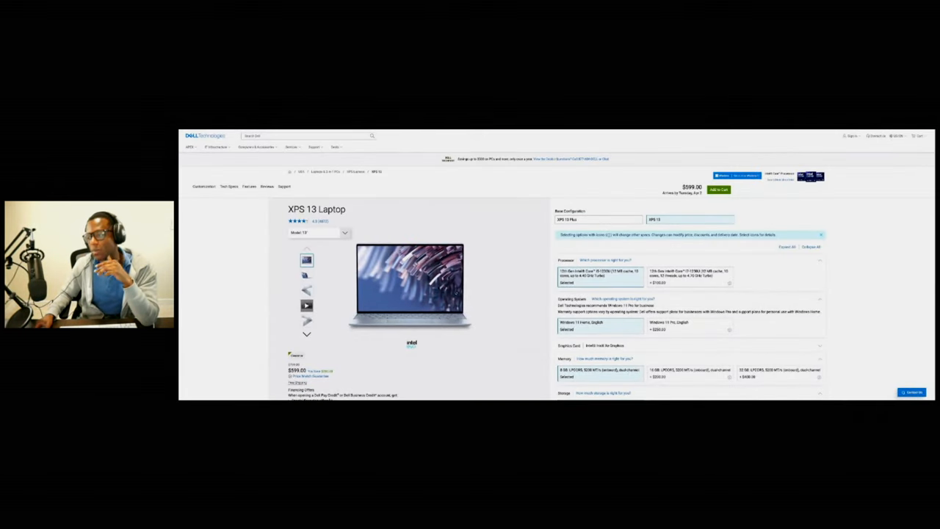
scroll(down, 3)
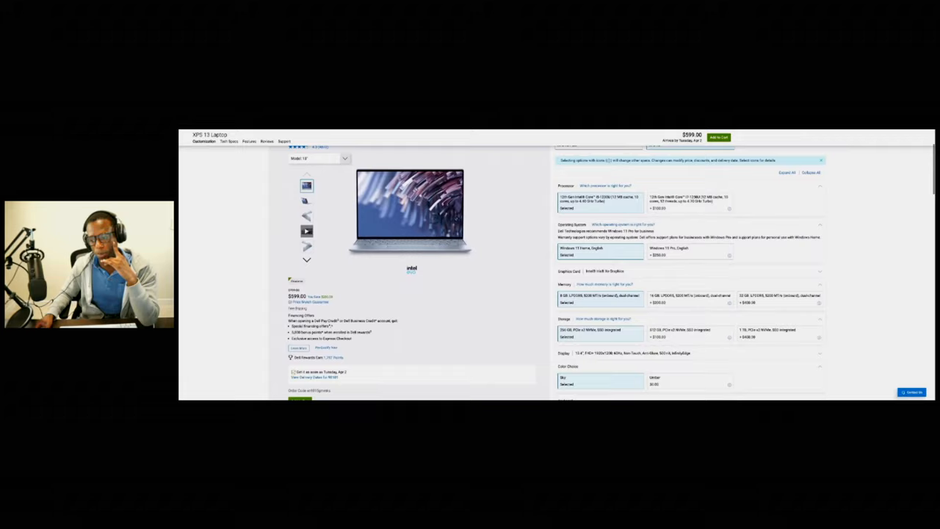
scroll(up, 3)
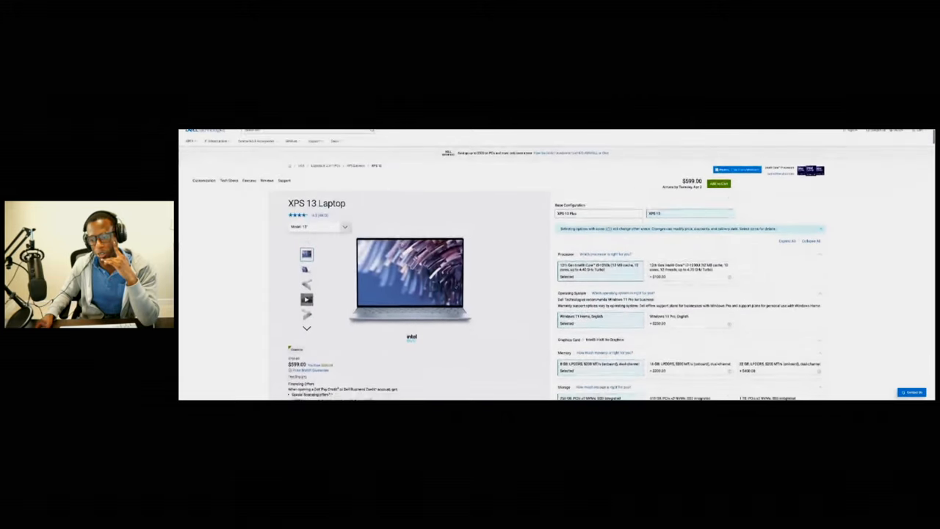
scroll(down, 3)
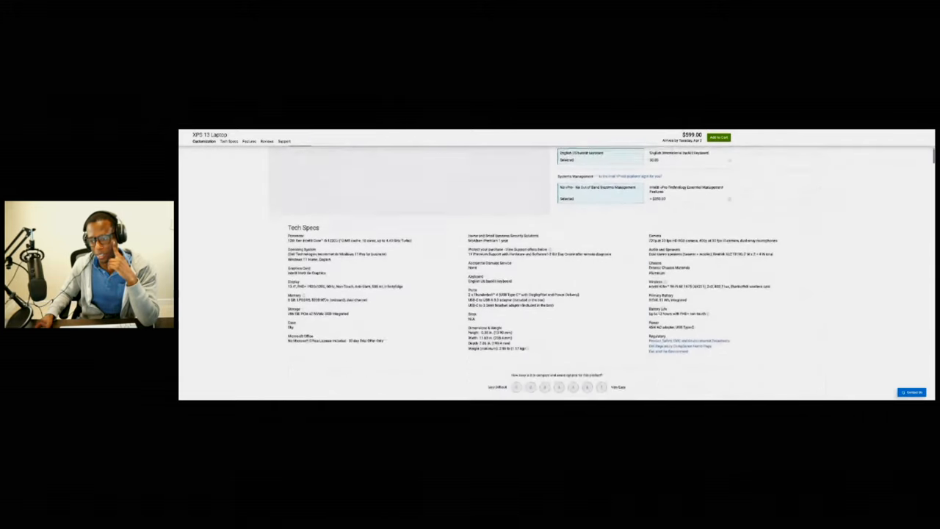
scroll(up, 3)
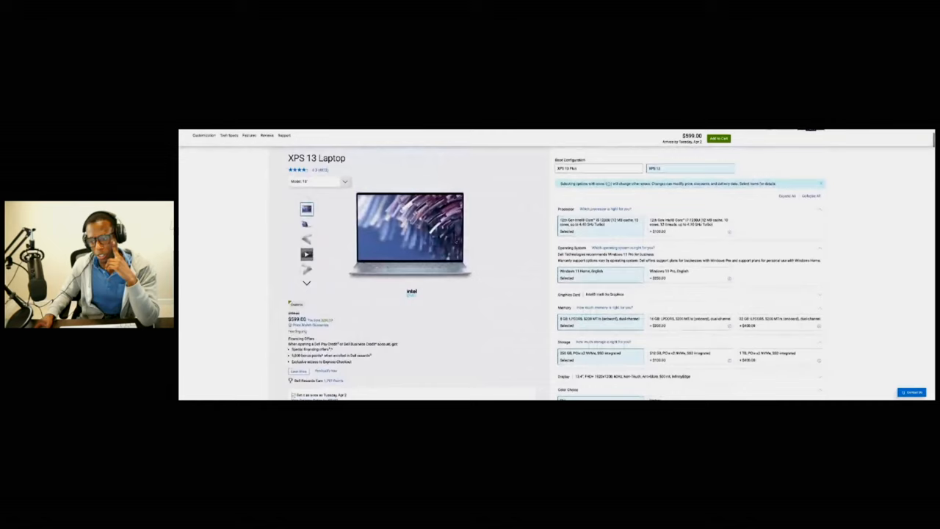
scroll(up, 3)
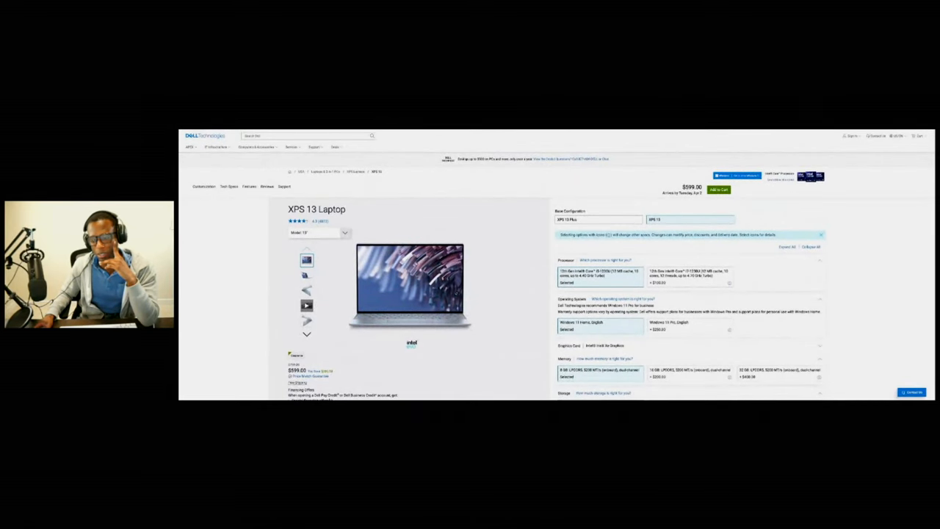
scroll(down, 3)
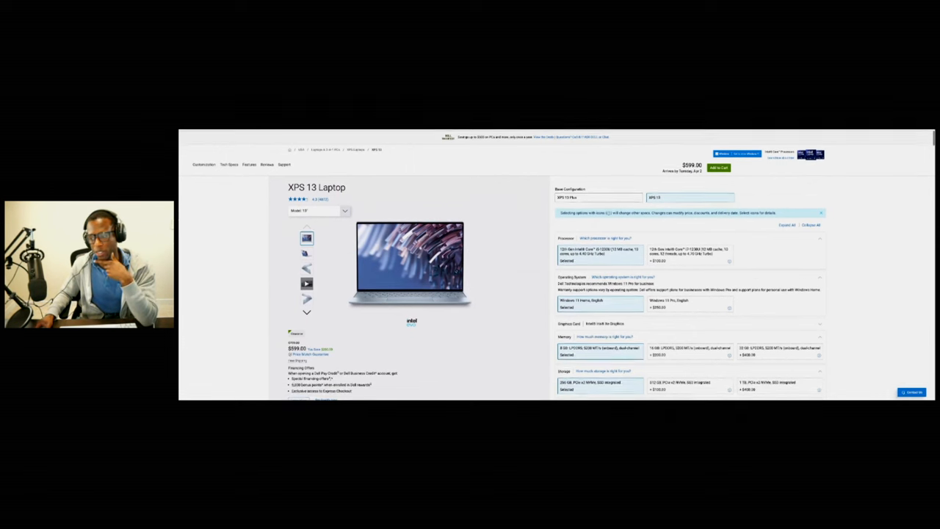
scroll(down, 3)
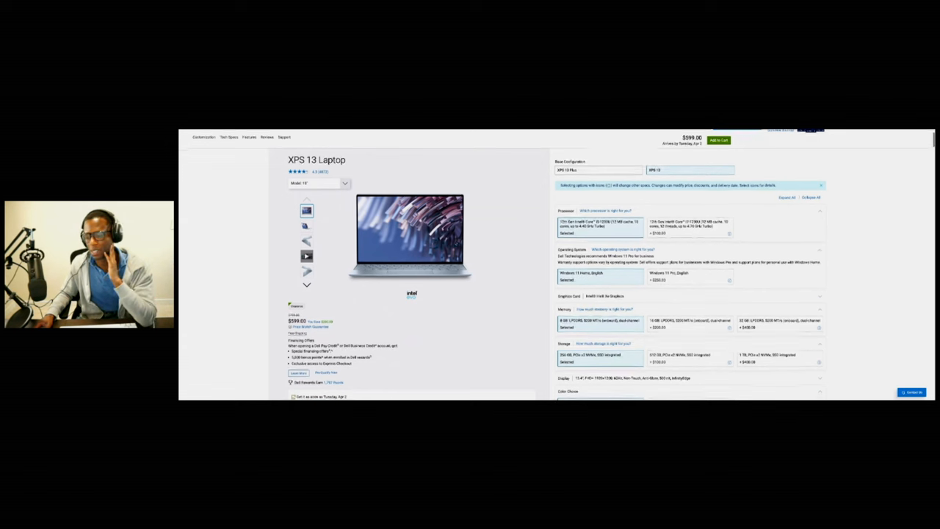
Review the XPS 13 Tech Specs section further down the page, then return toward the top
scroll(down, 3)
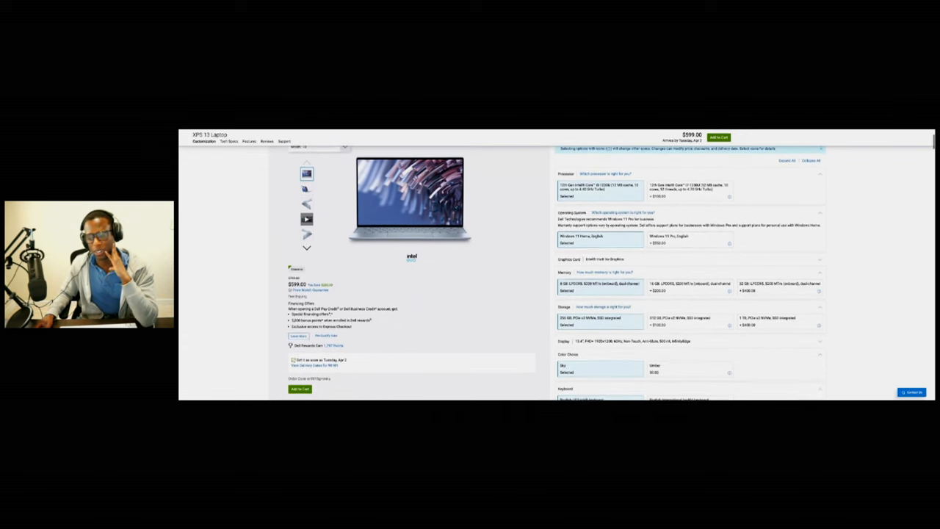
scroll(down, 3)
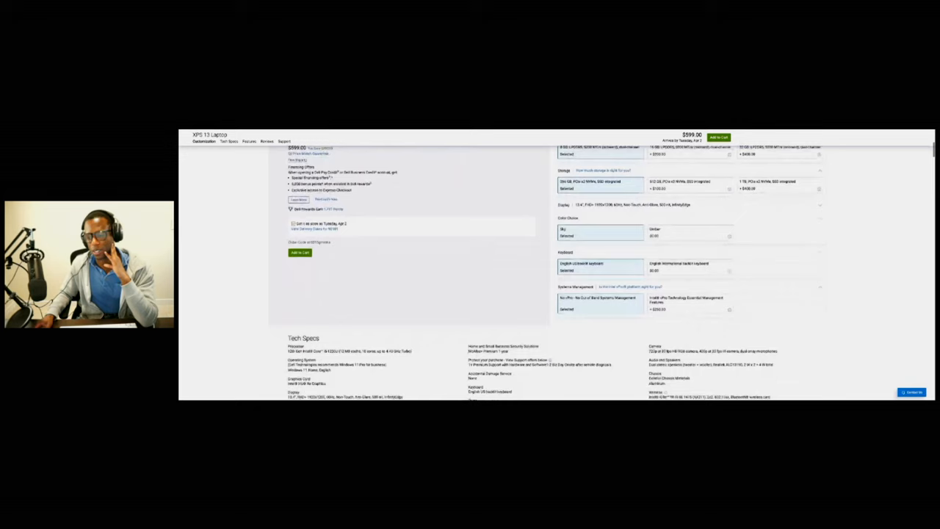
scroll(down, 3)
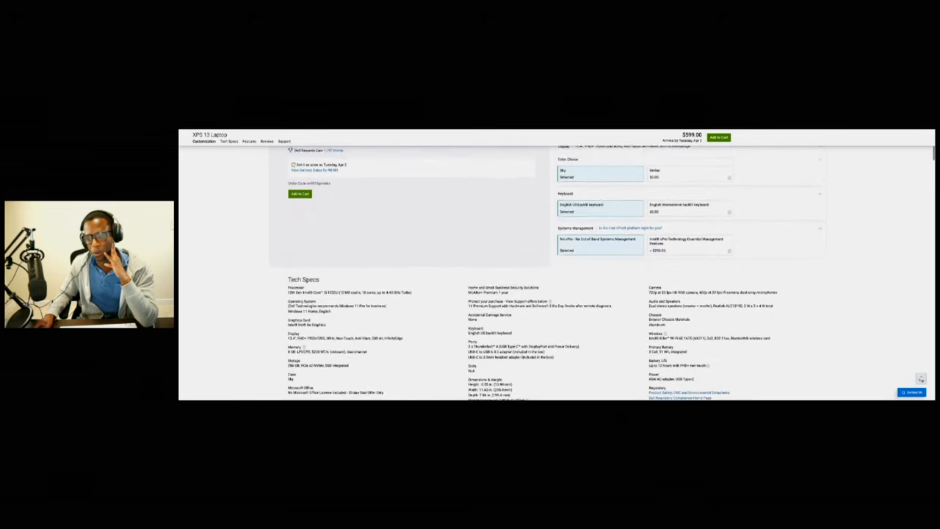
scroll(up, 3)
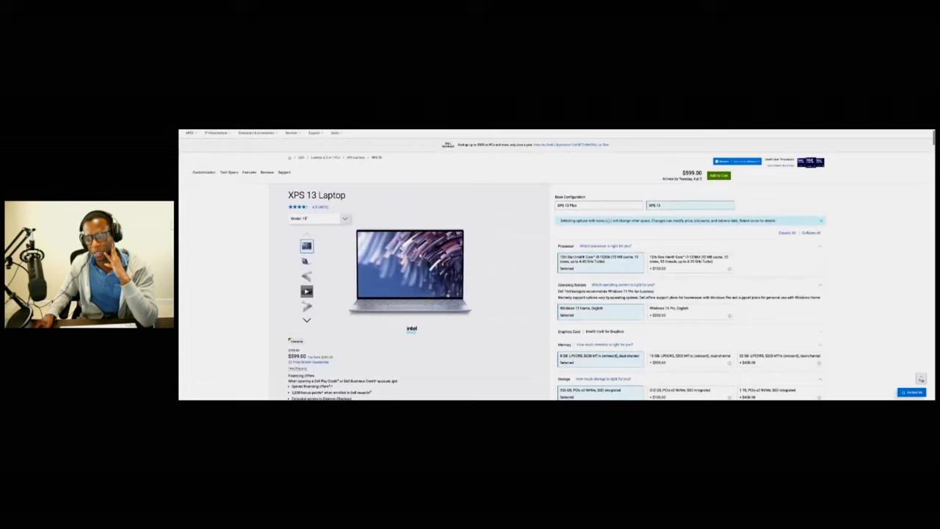
scroll(down, 3)
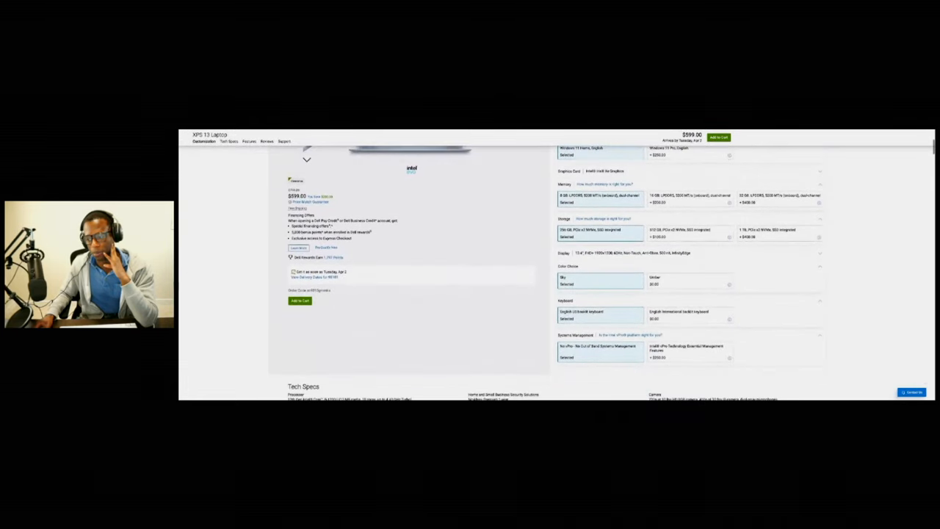
scroll(down, 3)
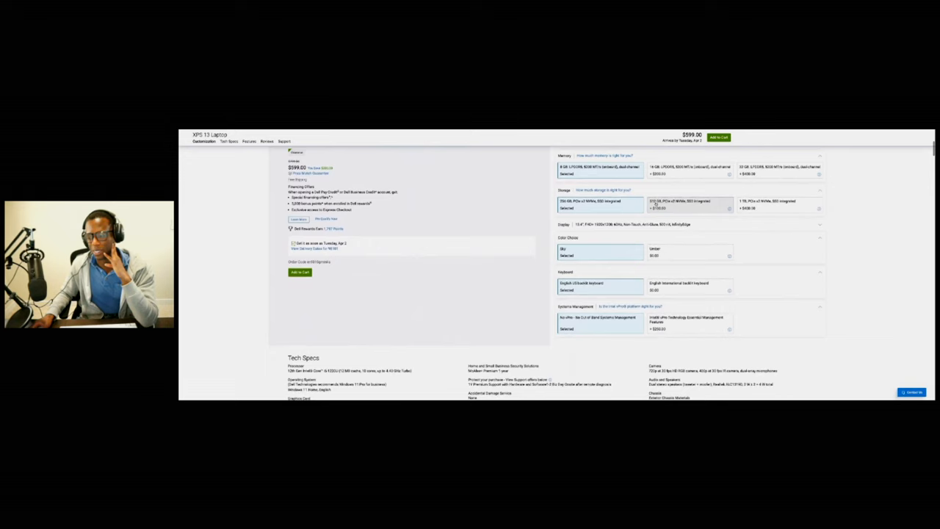
scroll(down, 3)
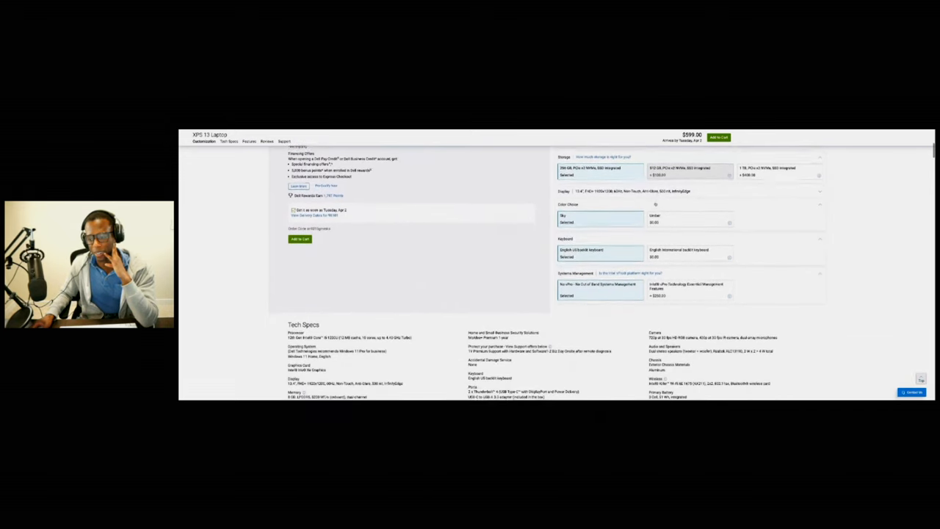
scroll(up, 3)
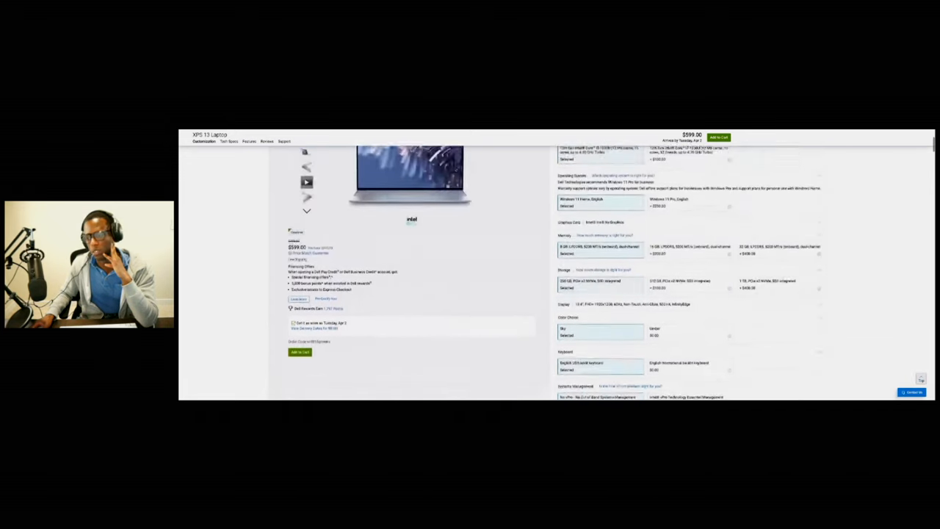
scroll(up, 3)
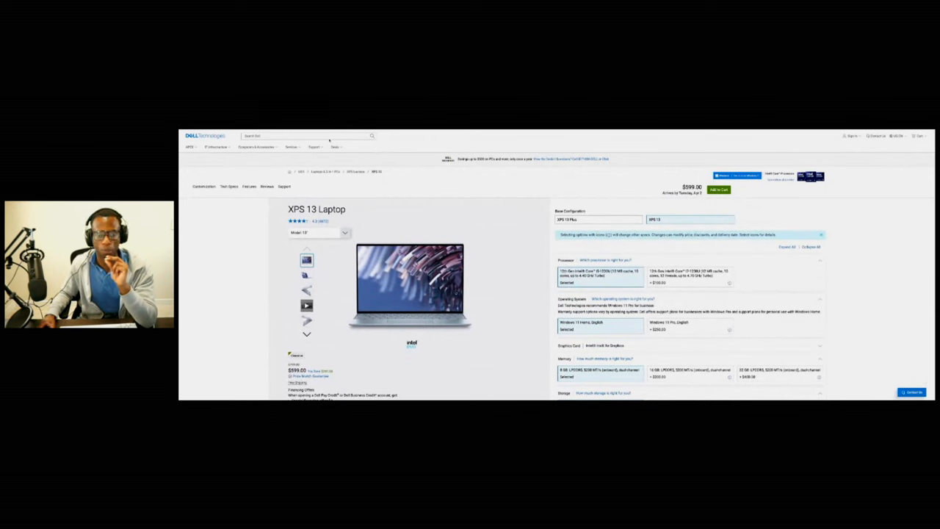
Return to Google and run a search for 'google chromebook', browsing the laptop listings with prices
click(287, 140)
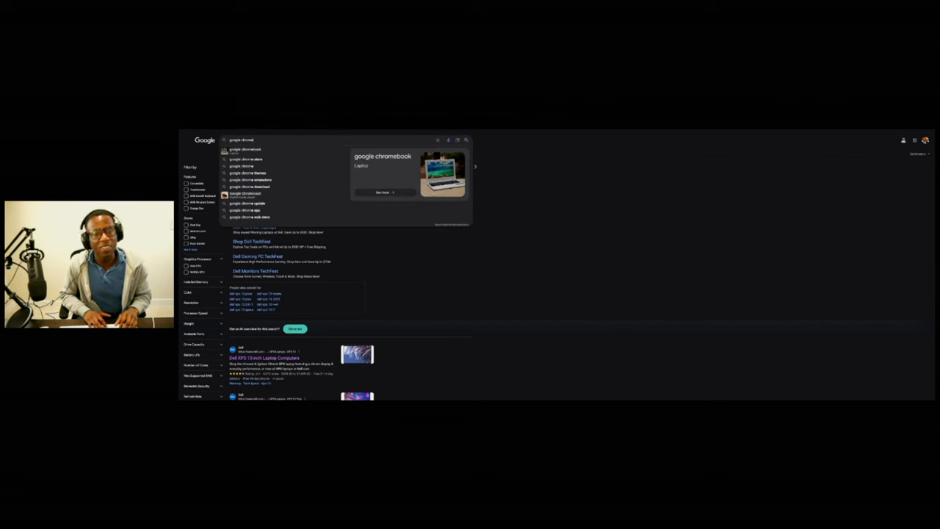
click(246, 149)
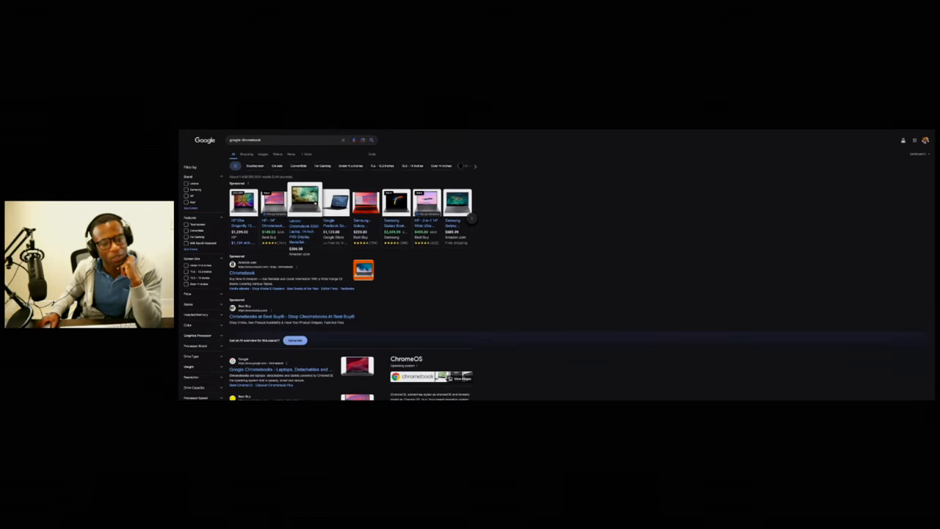
scroll(down, 3)
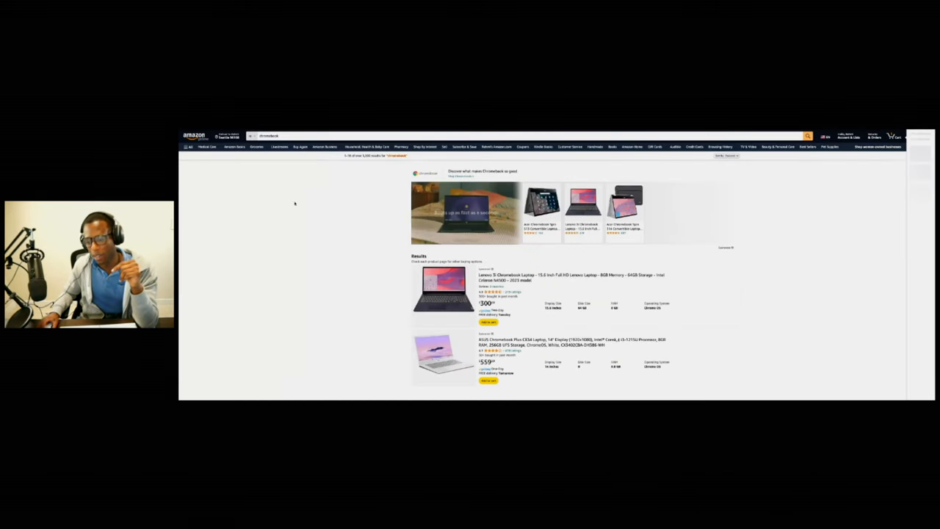
scroll(down, 3)
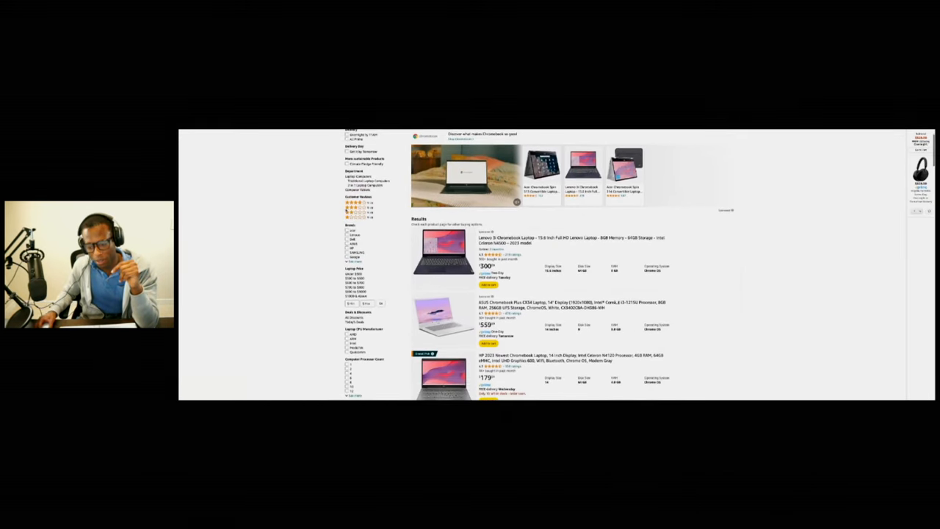
scroll(down, 3)
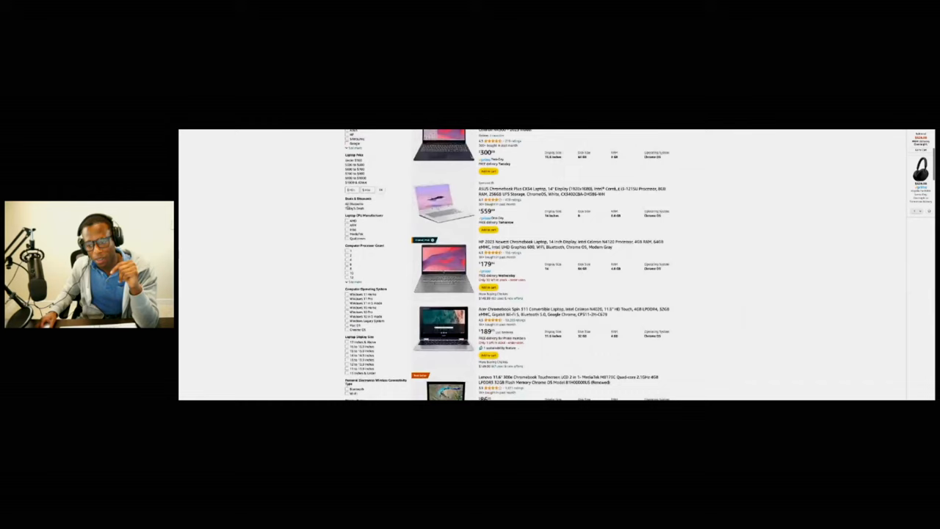
scroll(down, 3)
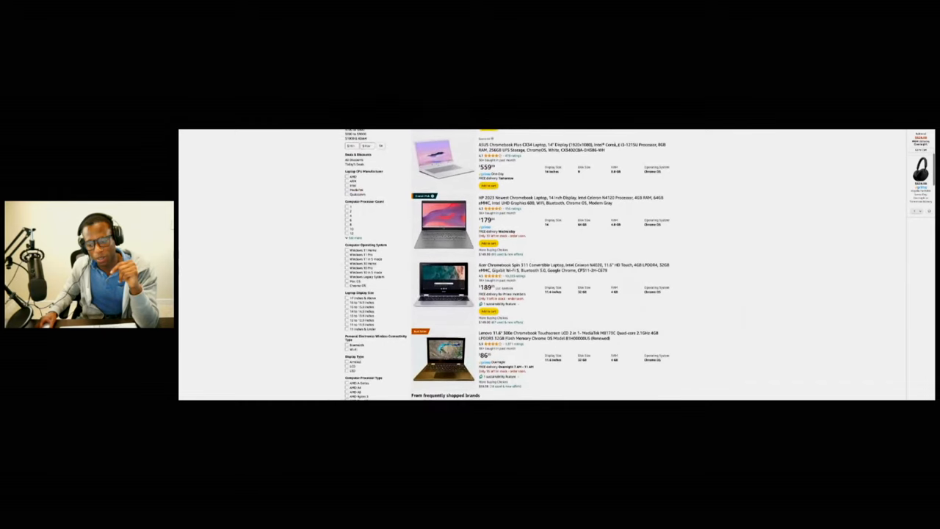
scroll(down, 3)
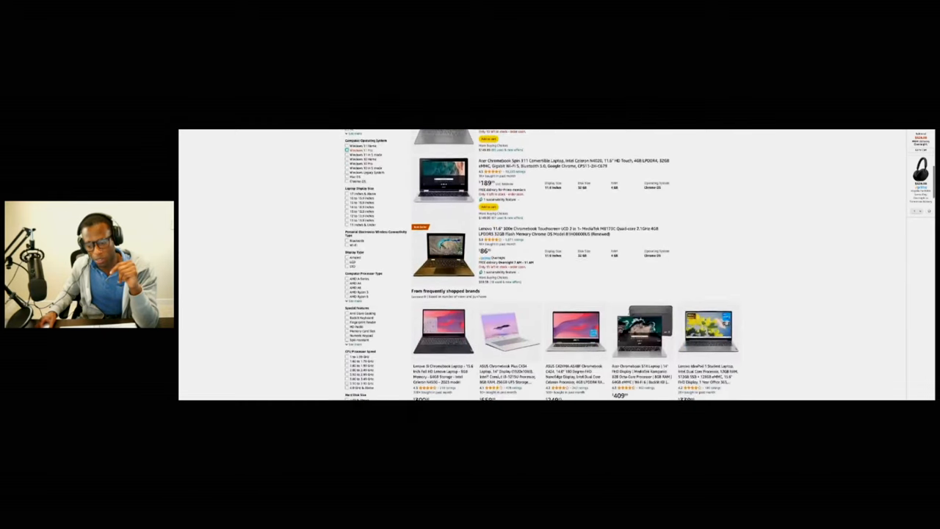
scroll(down, 3)
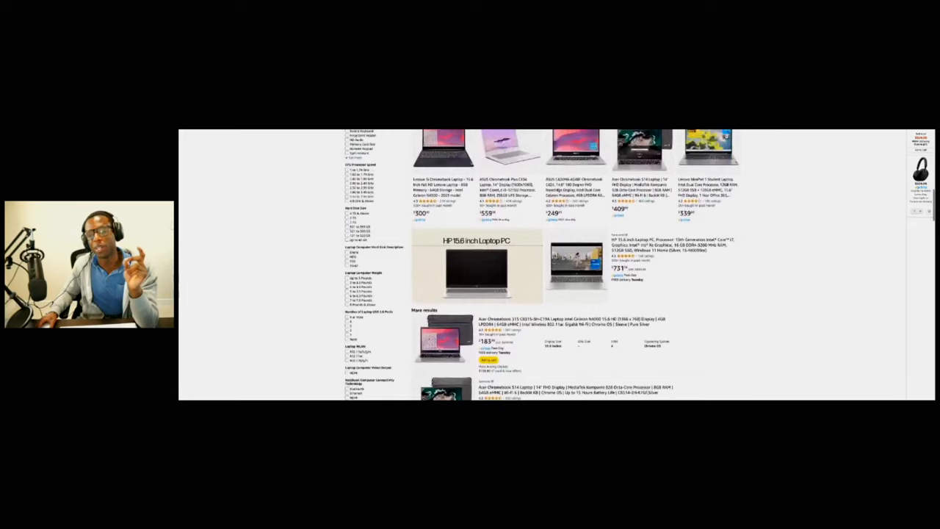
scroll(down, 3)
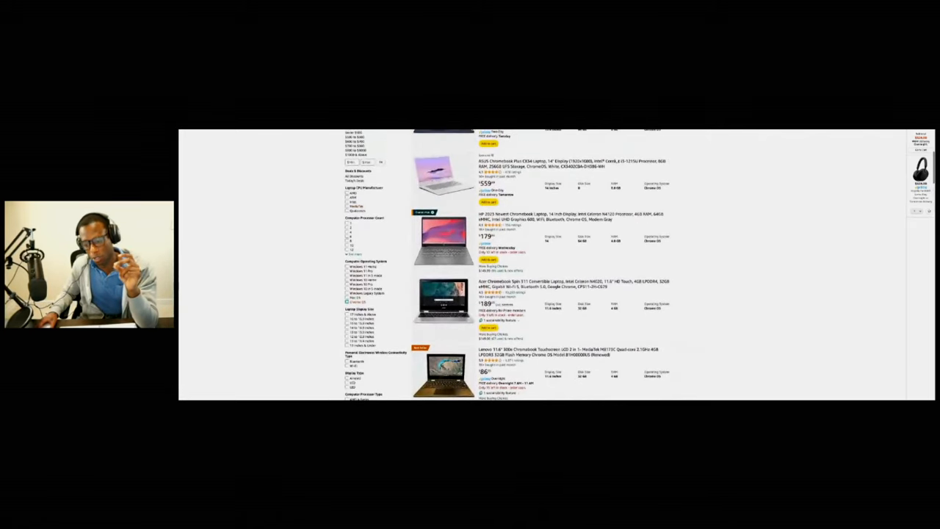
scroll(down, 3)
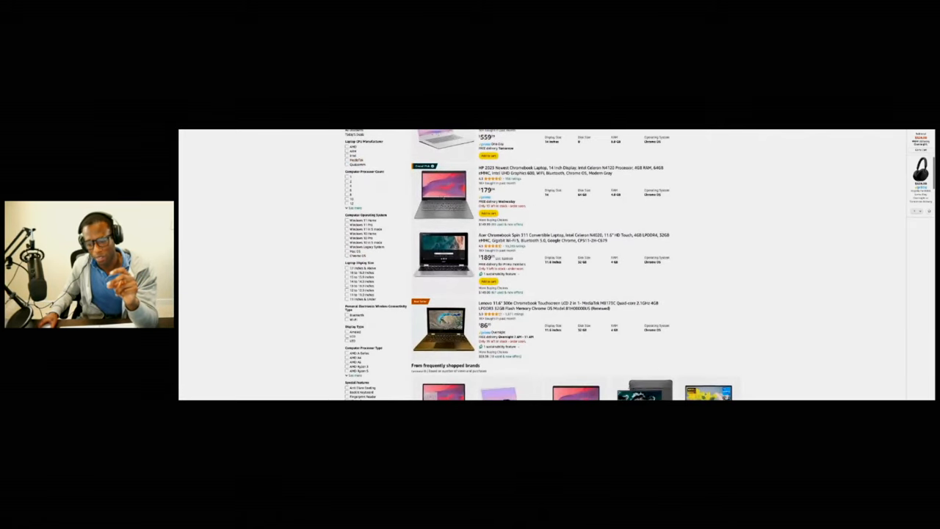
scroll(down, 3)
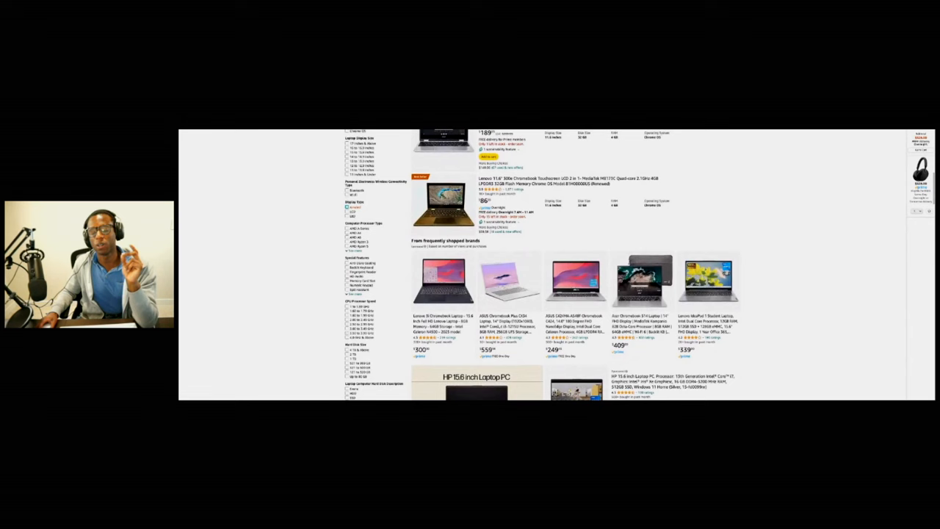
scroll(up, 3)
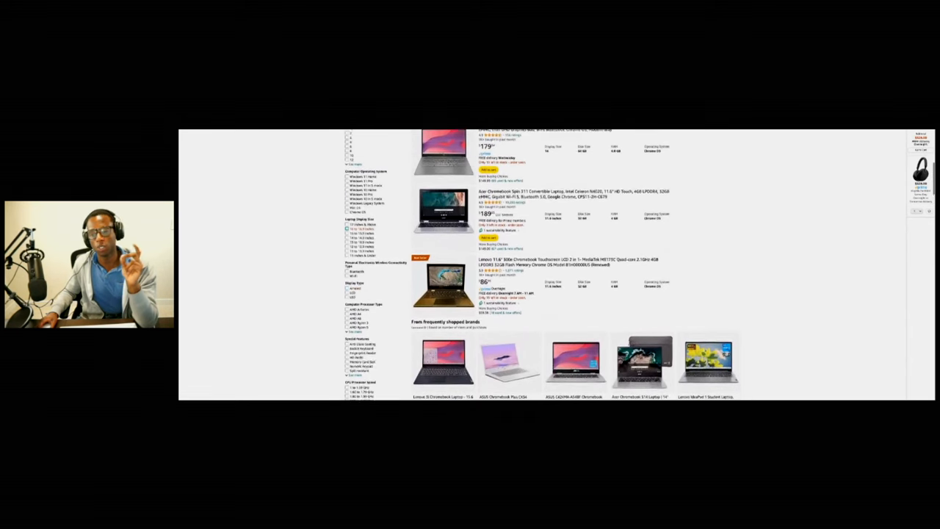
scroll(up, 3)
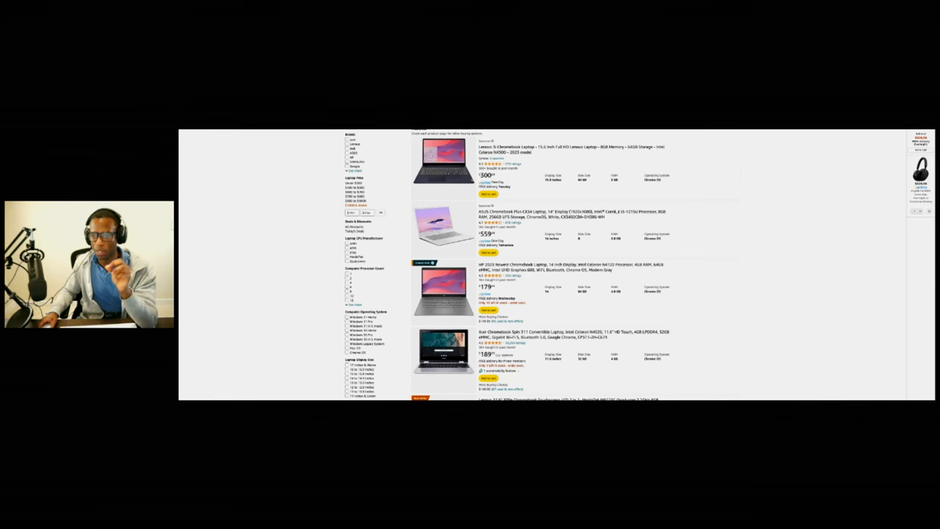
scroll(down, 3)
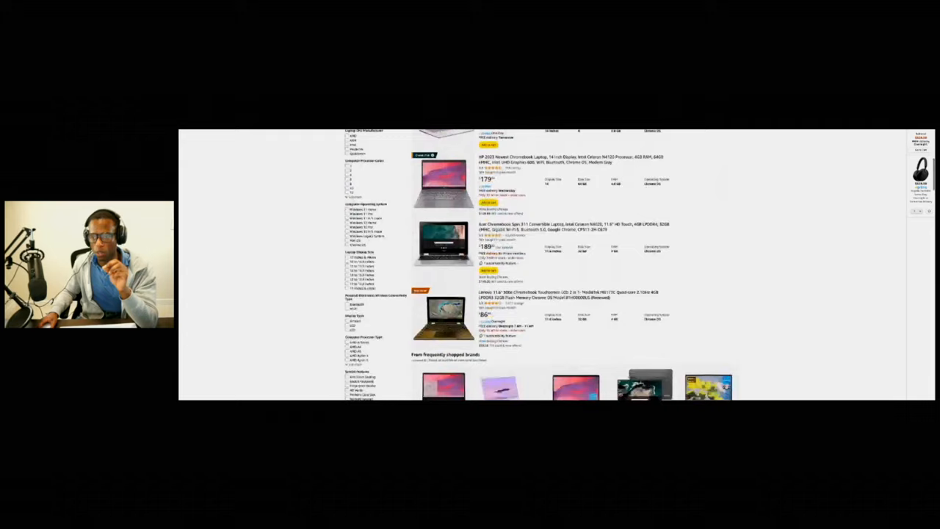
scroll(up, 3)
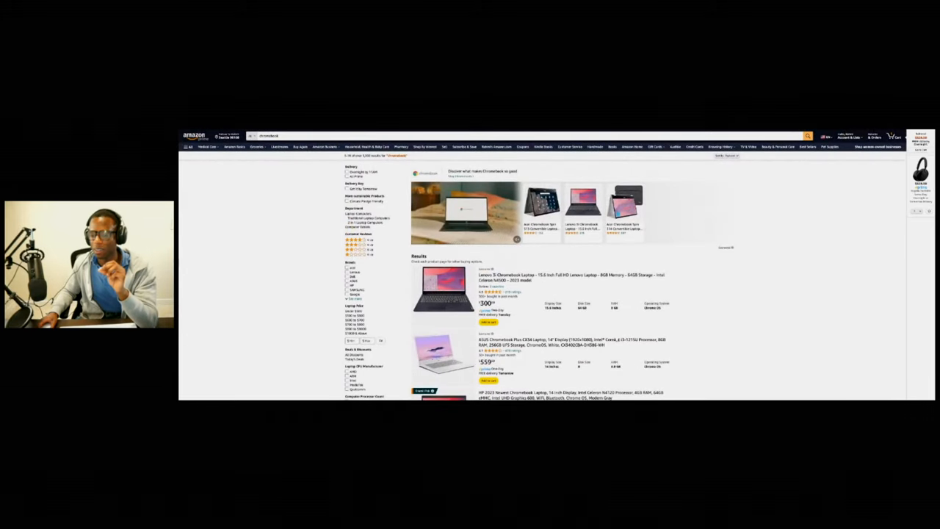
Navigate from Apple's macOS Sonoma page to the MacBook Pro product page
scroll(down, 3)
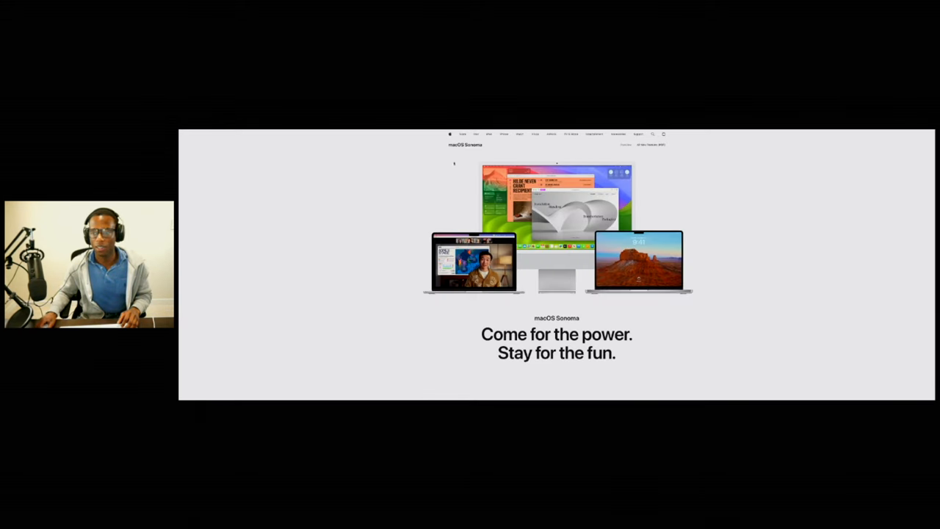
click(461, 134)
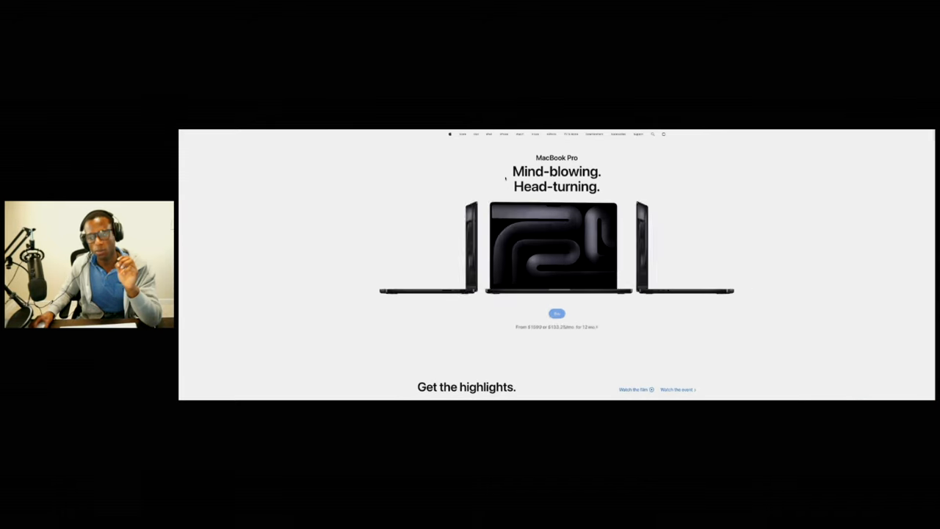
Browse the 'Choose your new MacBook Pro' 14-inch 8-core model cards priced from $1,599
scroll(down, 3)
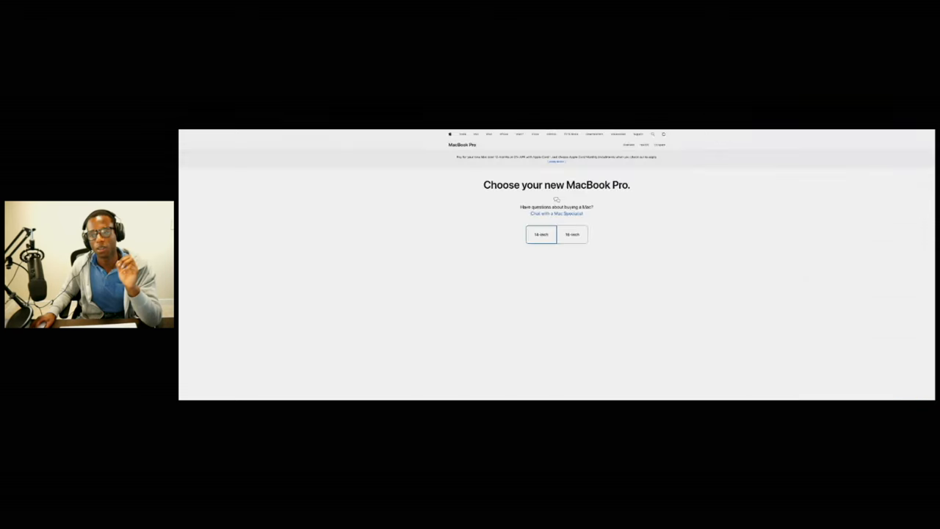
scroll(down, 3)
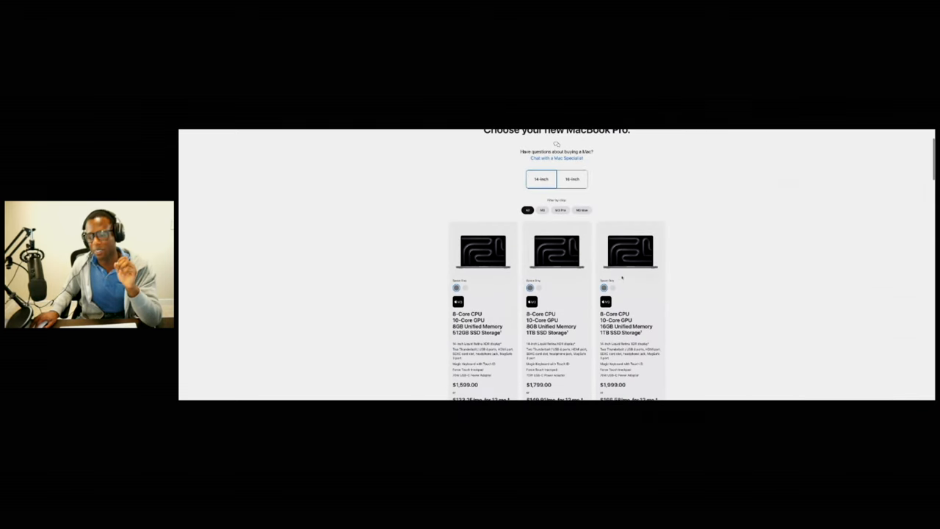
scroll(down, 3)
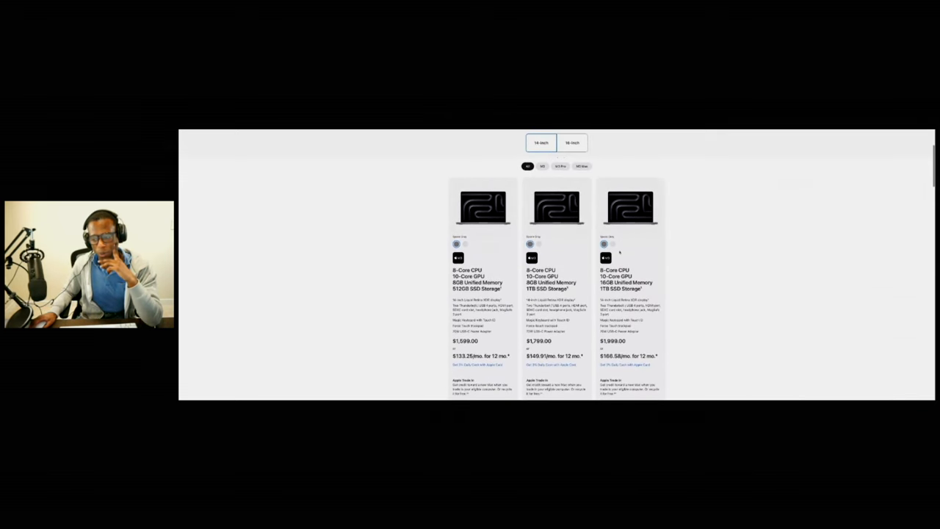
scroll(down, 3)
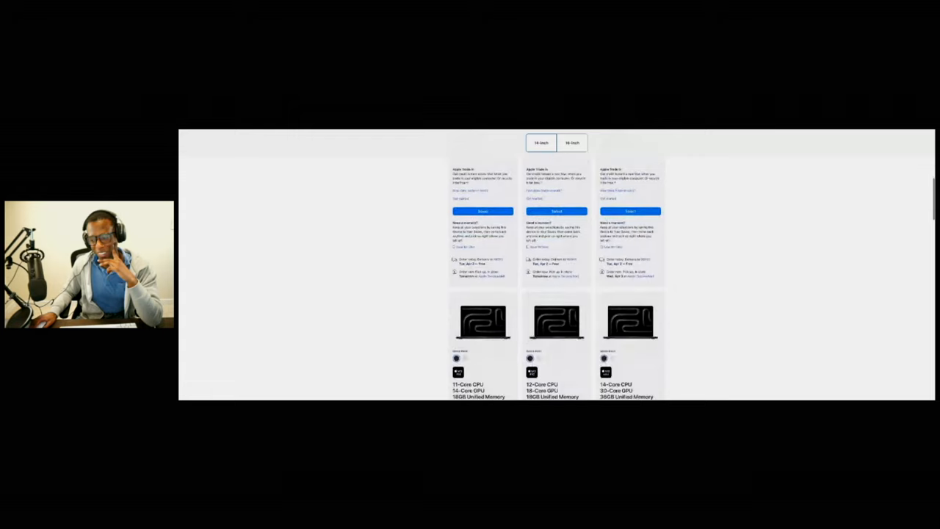
scroll(up, 3)
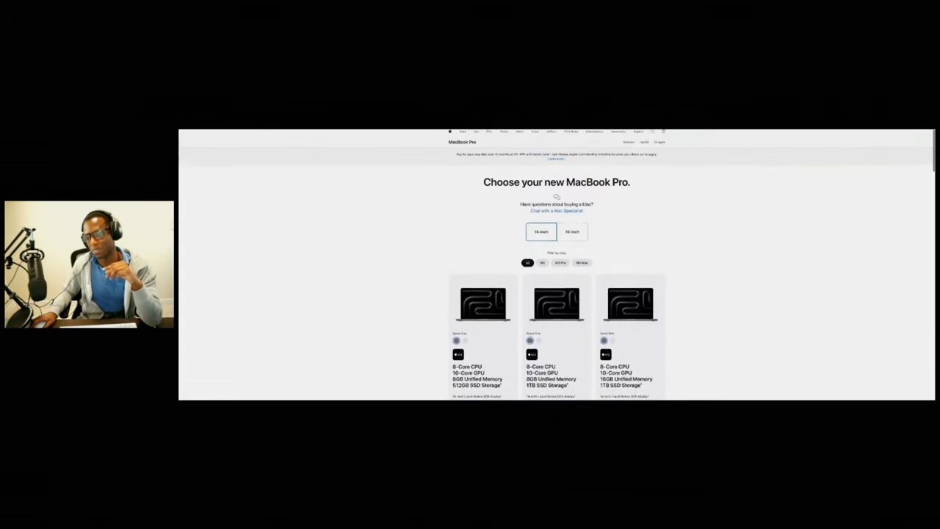
scroll(down, 3)
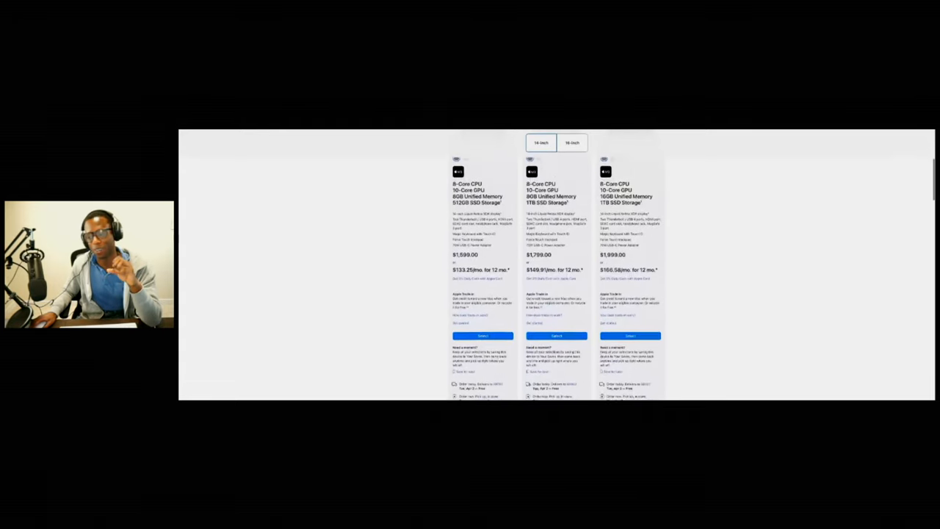
scroll(down, 3)
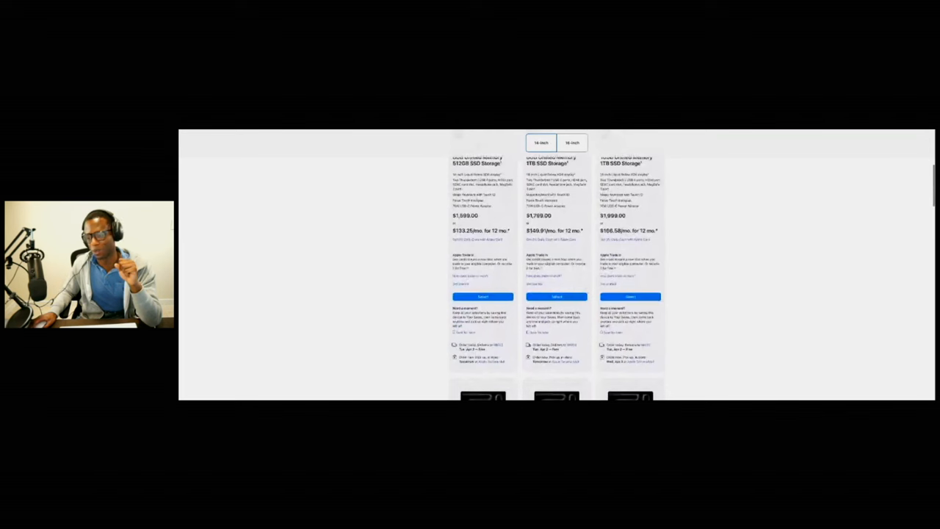
scroll(up, 3)
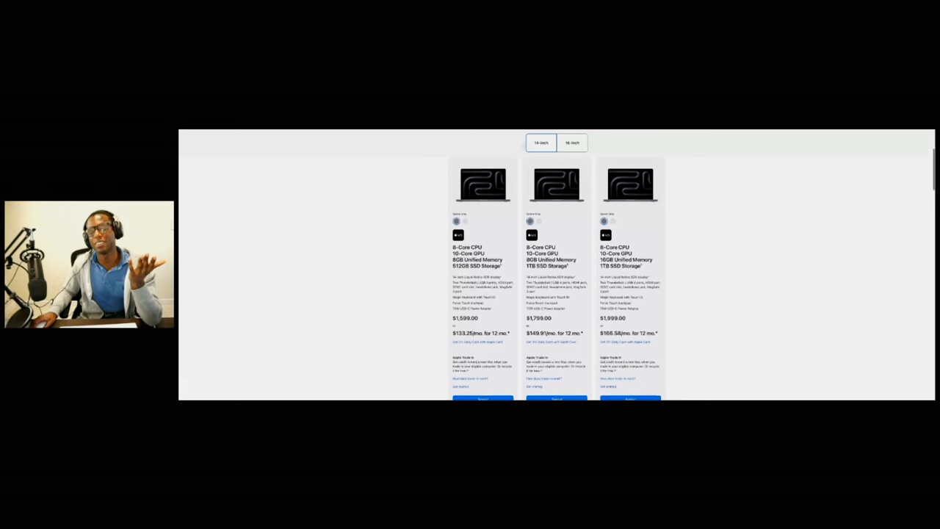
scroll(down, 3)
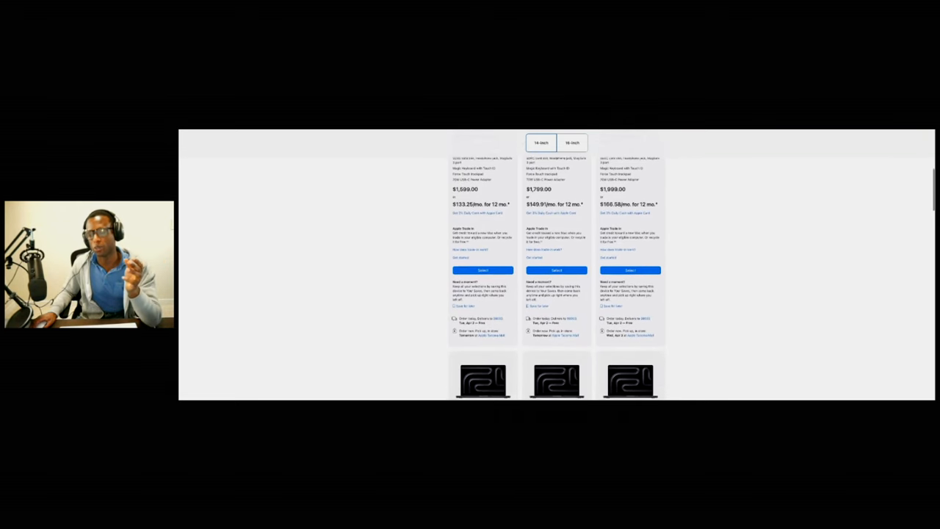
scroll(up, 3)
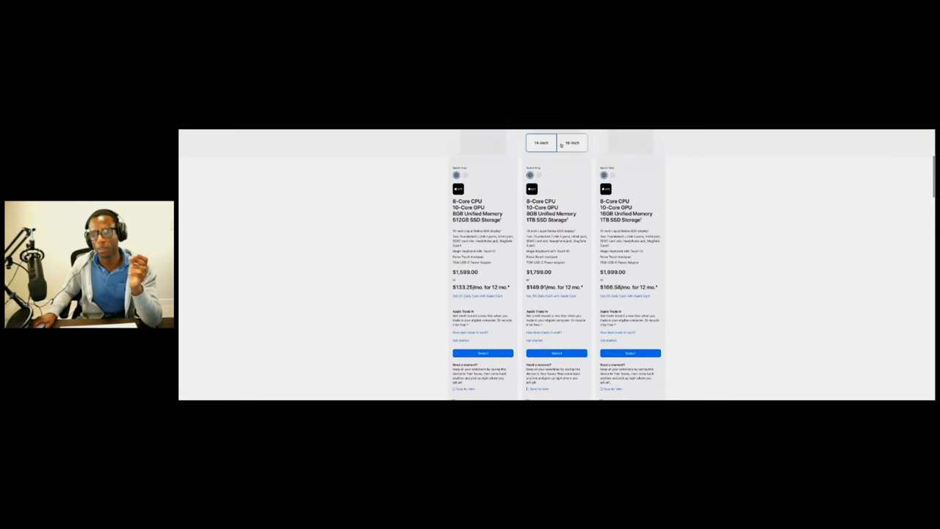
Switch to the 16-inch MacBook Pro models with 12- and 16-core CPUs priced $2,499 to $3,499
click(572, 142)
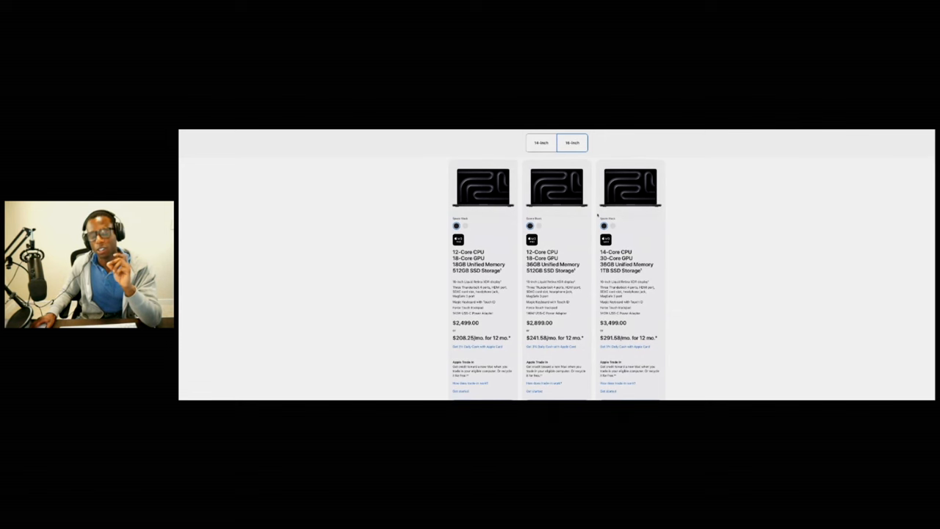
scroll(down, 3)
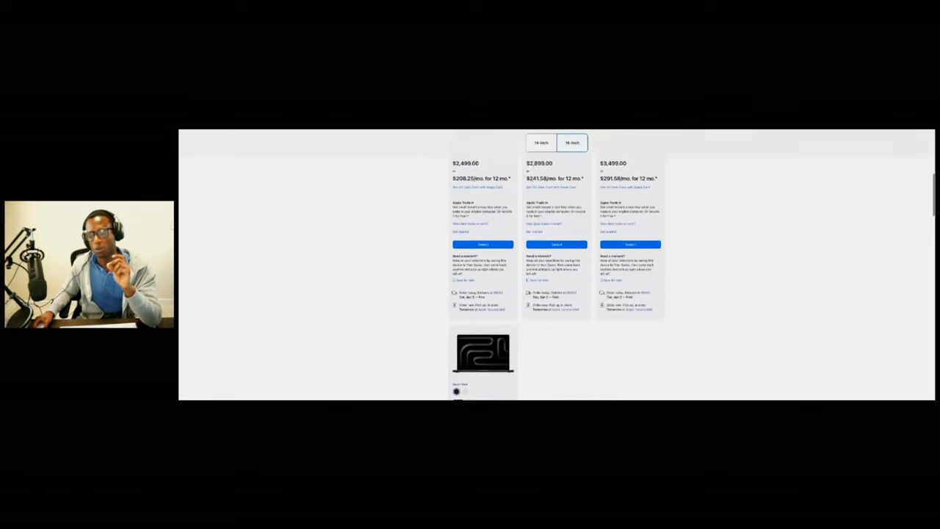
scroll(up, 3)
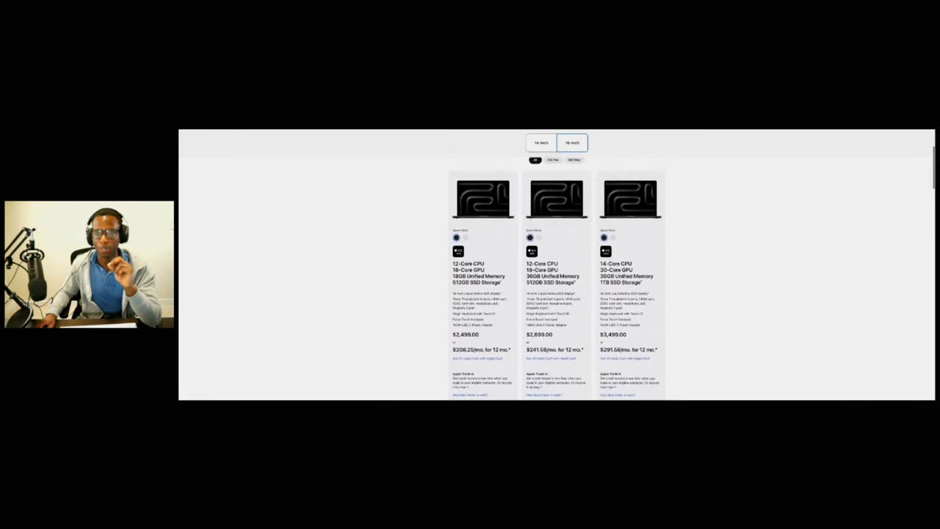